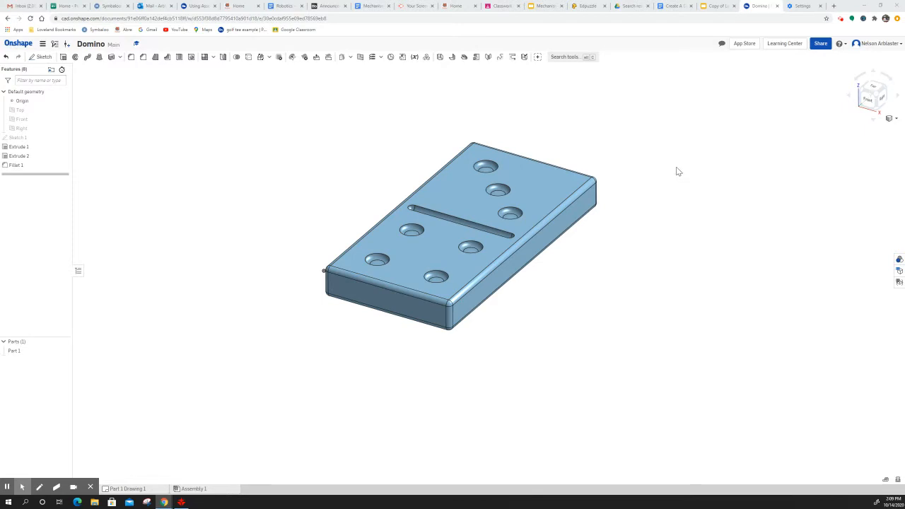
mouse_move(669, 148)
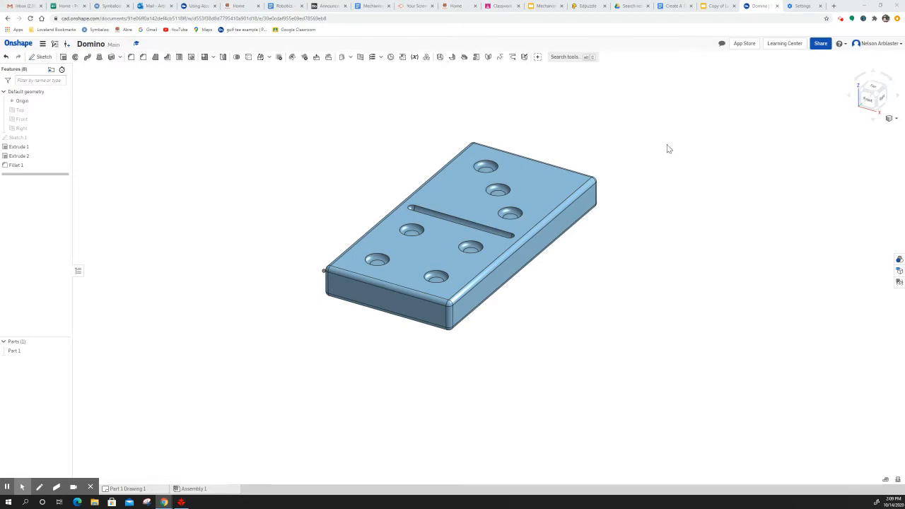
mouse_move(605, 132)
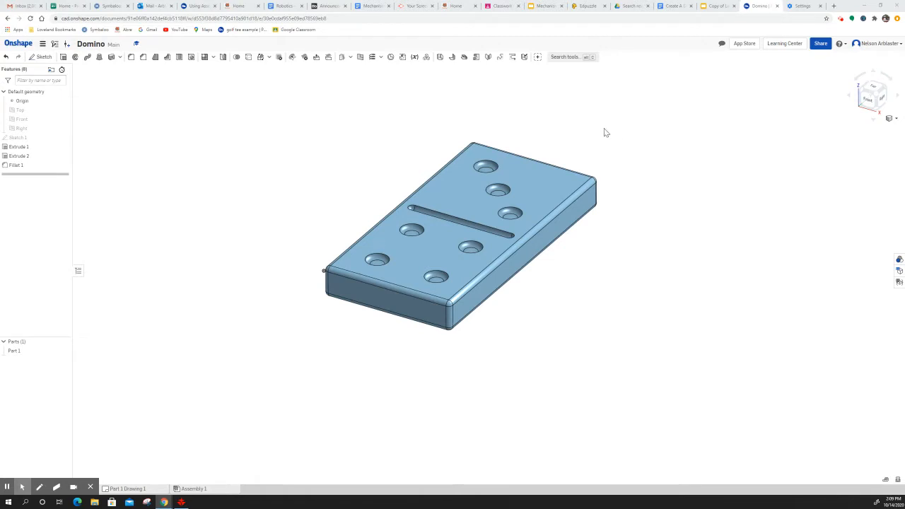
mouse_move(551, 102)
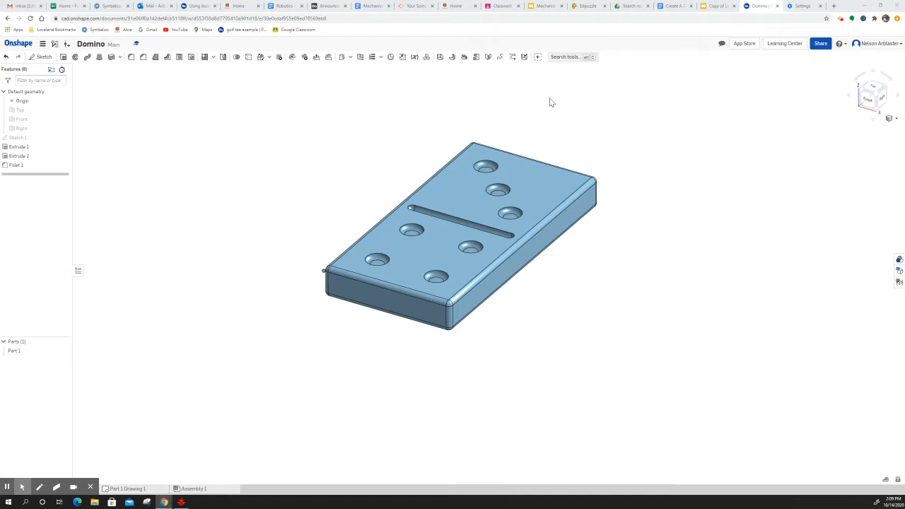
mouse_move(606, 253)
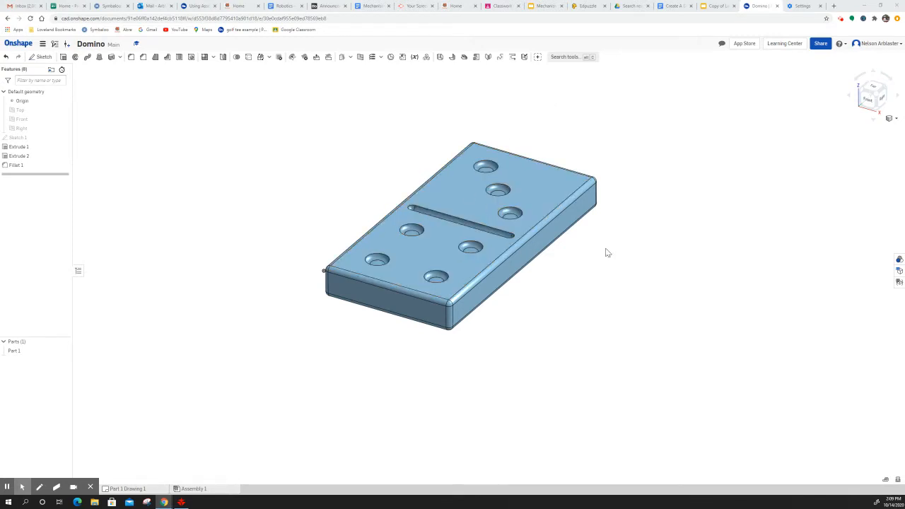
mouse_move(282, 330)
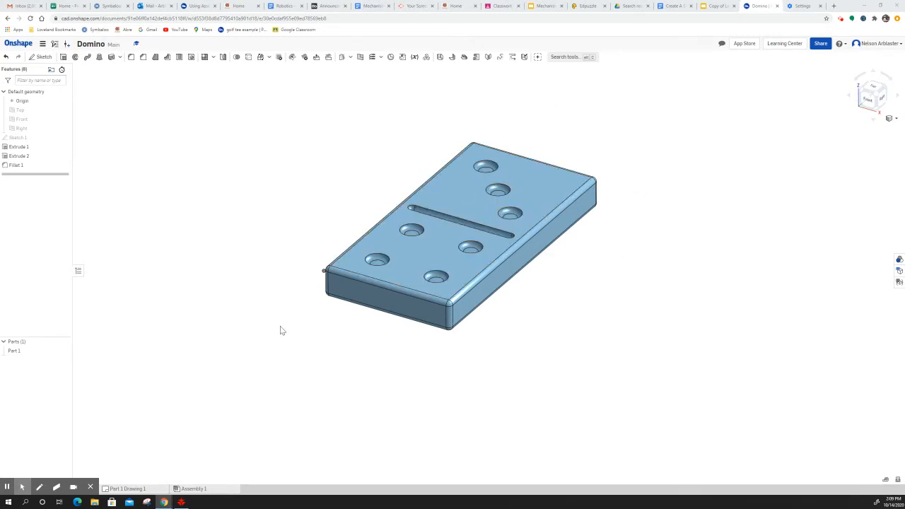
mouse_move(614, 121)
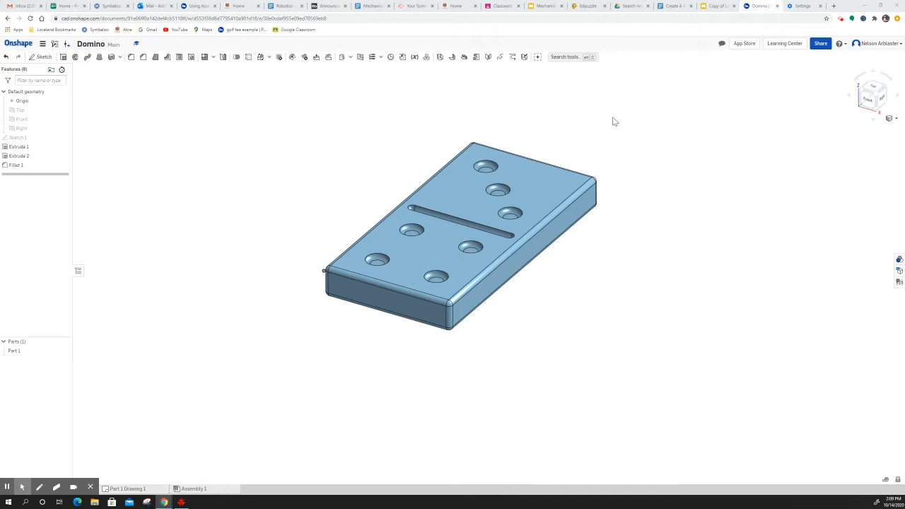
mouse_move(692, 111)
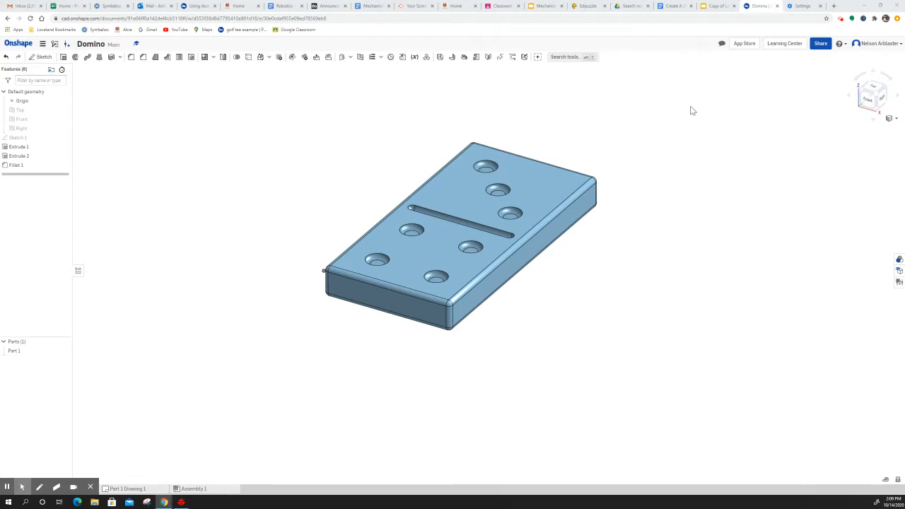
mouse_move(753, 86)
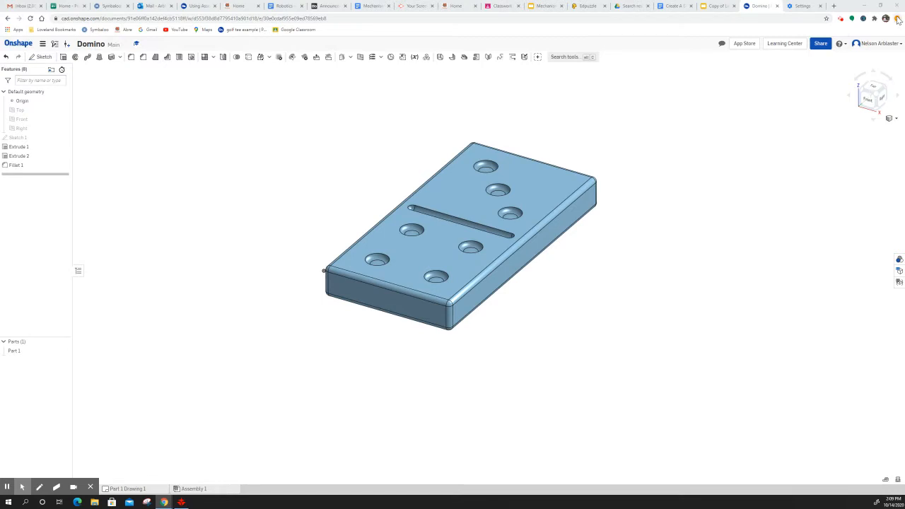
Open Chrome's Settings page from the three-dot browser menu.
click(898, 20)
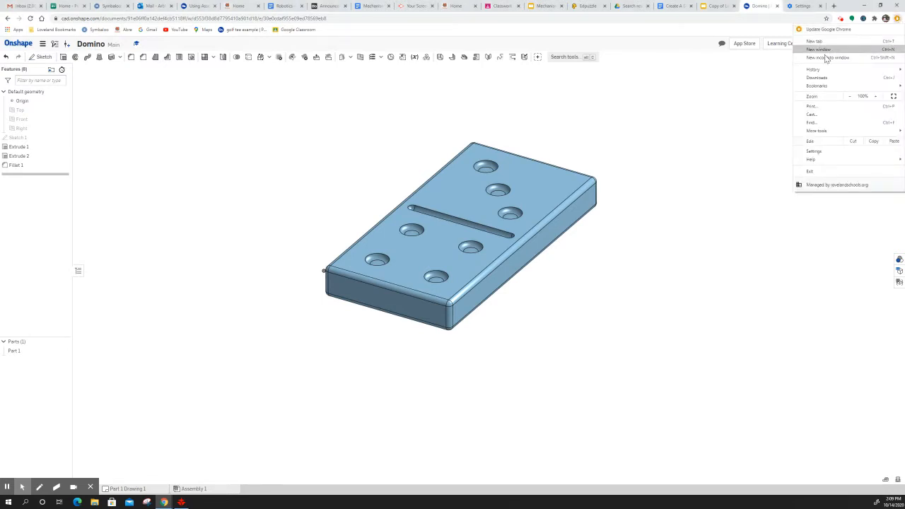
mouse_move(824, 154)
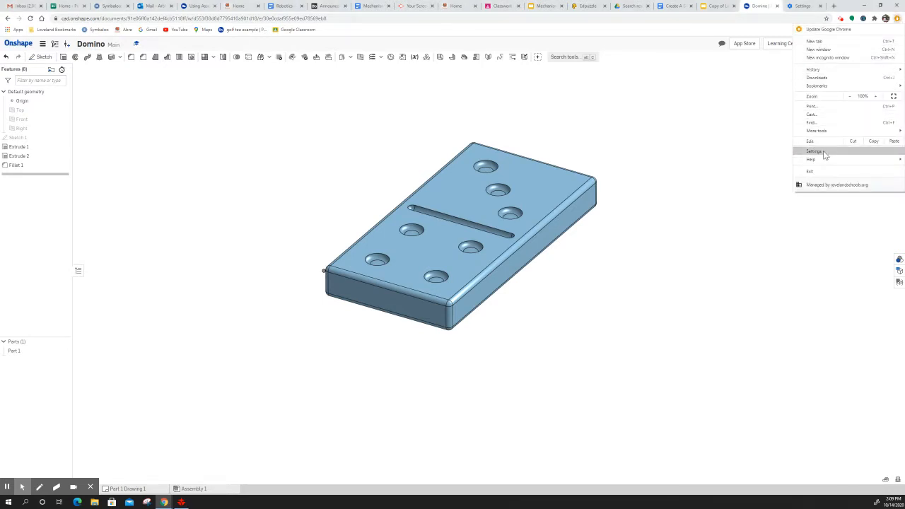
click(813, 151)
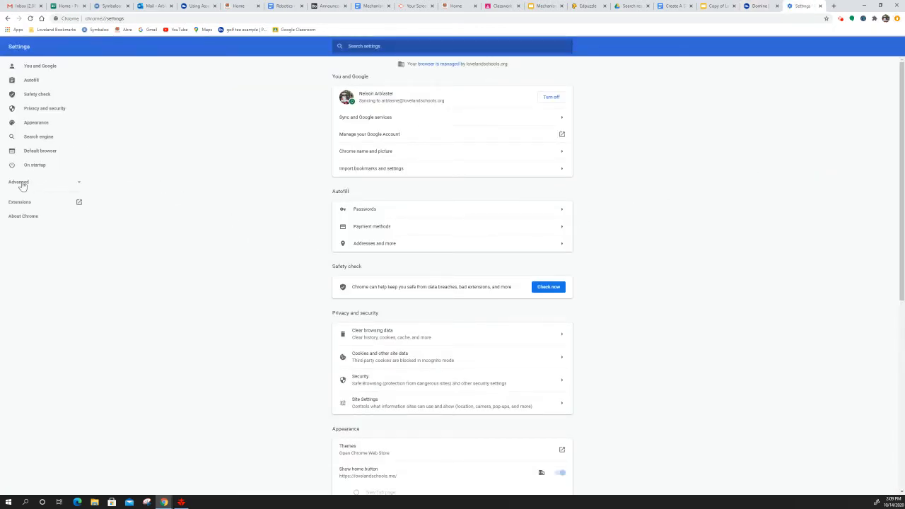
Confirm 'Ask where to save each file' is on under Advanced > Downloads, then close Settings.
click(18, 181)
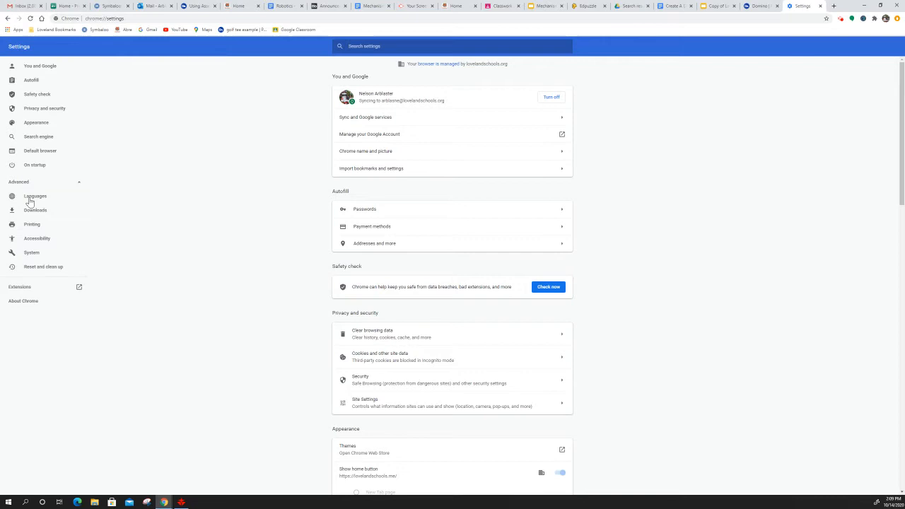
click(35, 210)
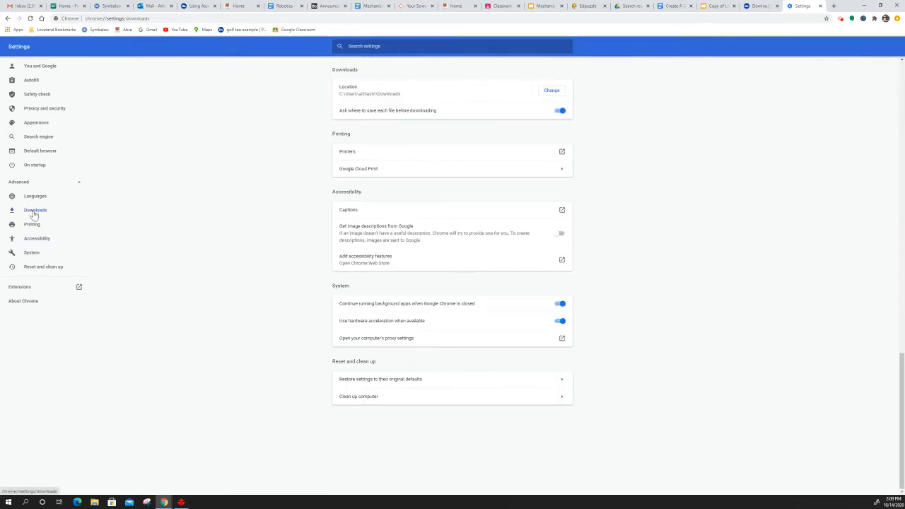
mouse_move(347, 116)
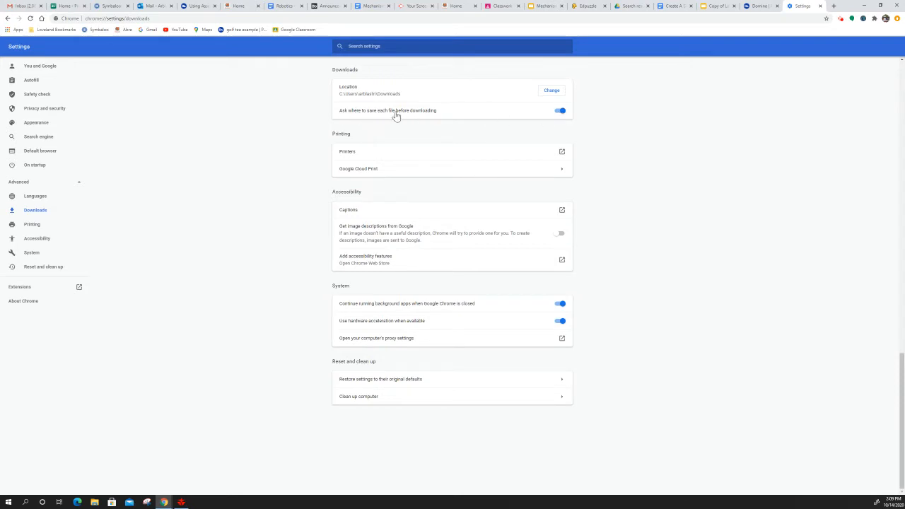
mouse_move(427, 97)
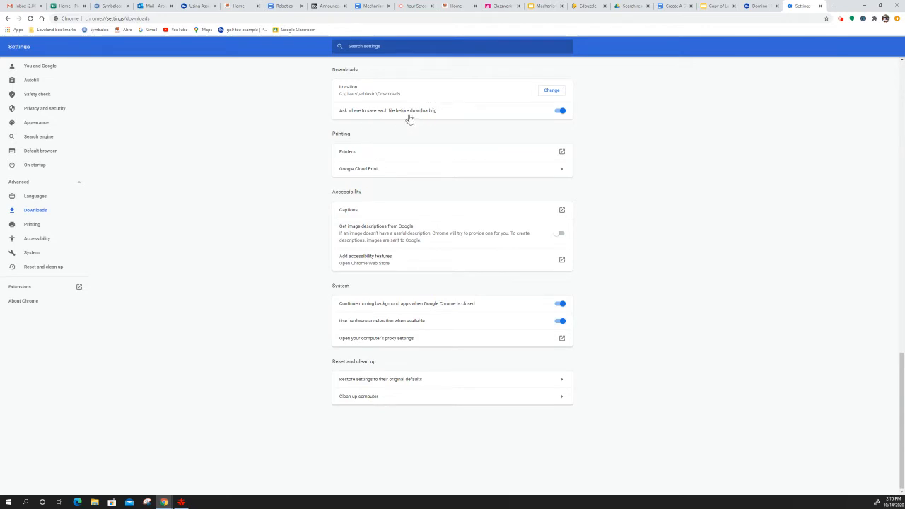
mouse_move(383, 117)
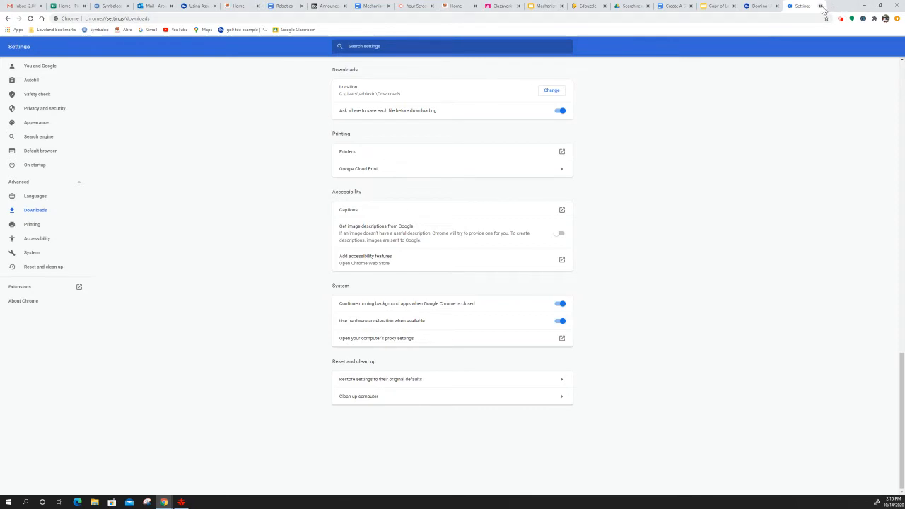
click(803, 6)
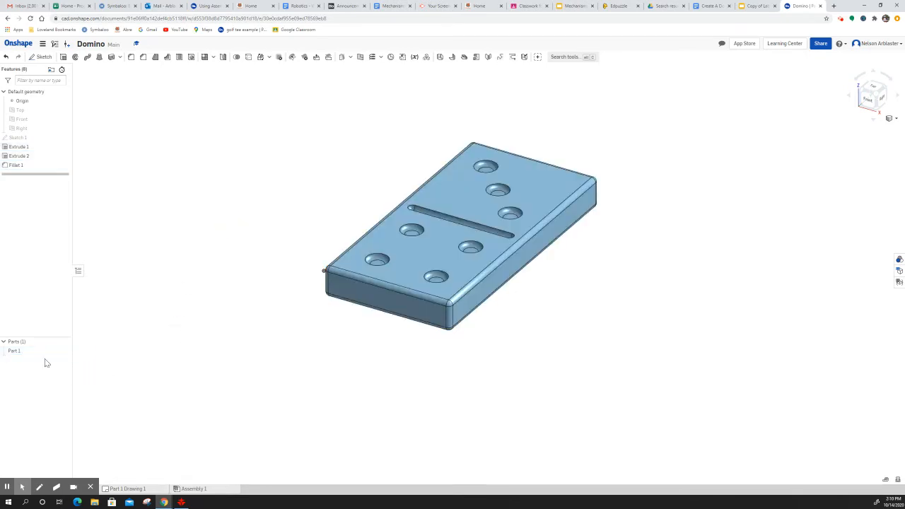
Select Part 1, toggle its visibility off and on, and open its Export dialog.
click(15, 350)
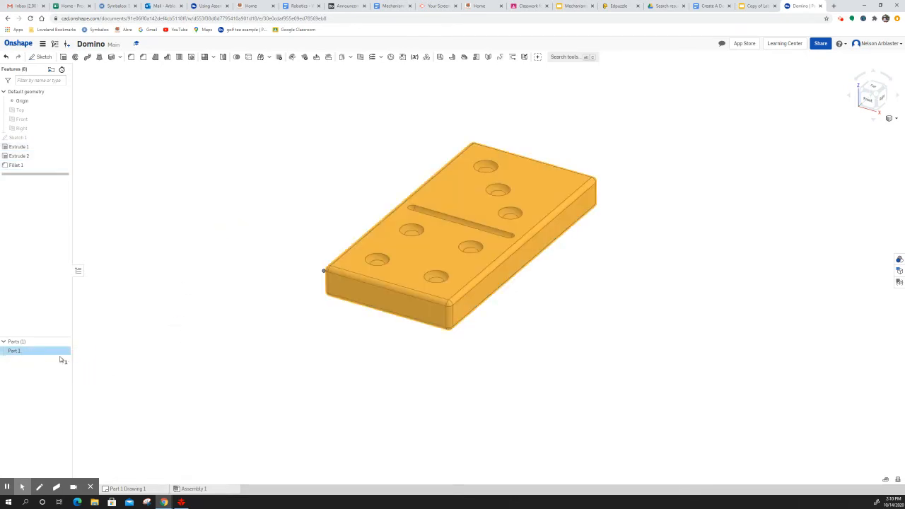
click(63, 351)
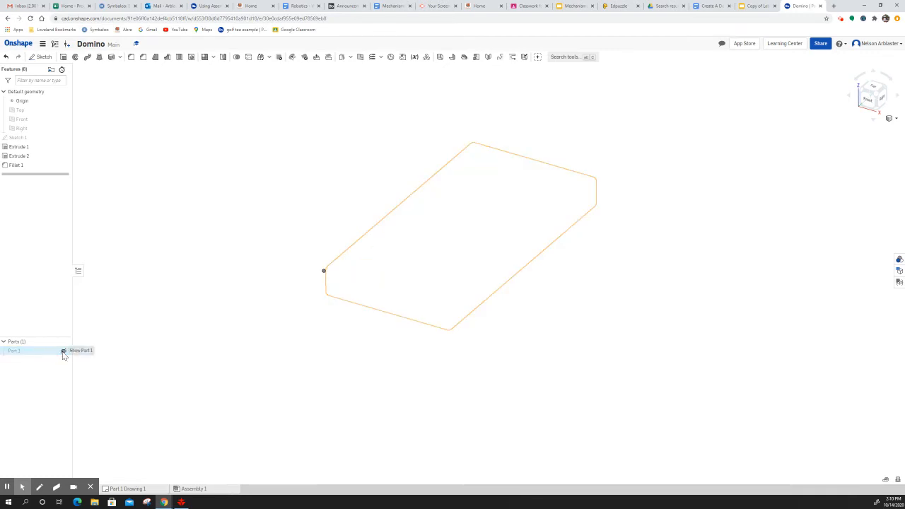
click(63, 350)
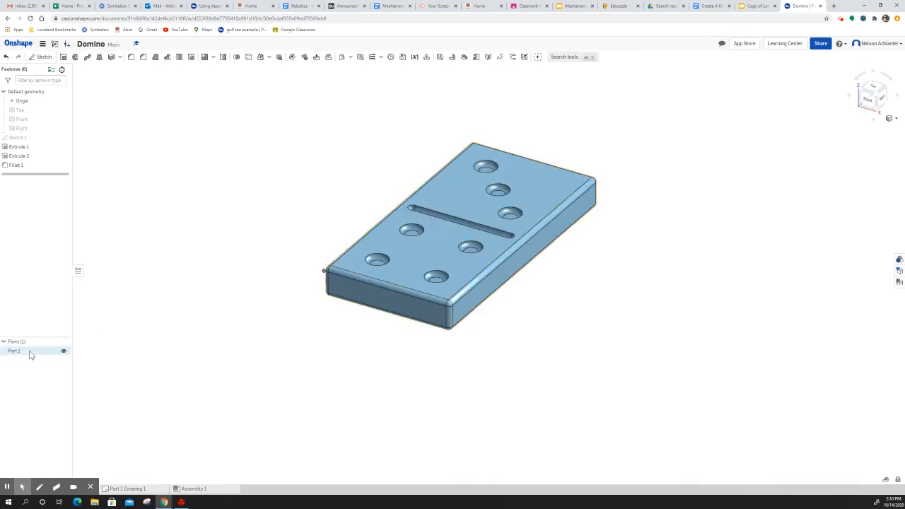
right_click(13, 350)
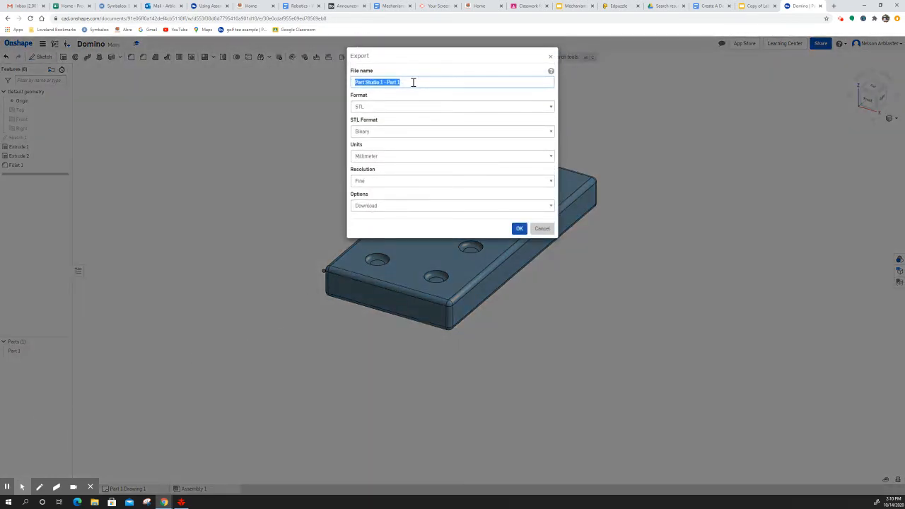
Replace the default export file name with a personalized Nelson…Domino name.
click(404, 82)
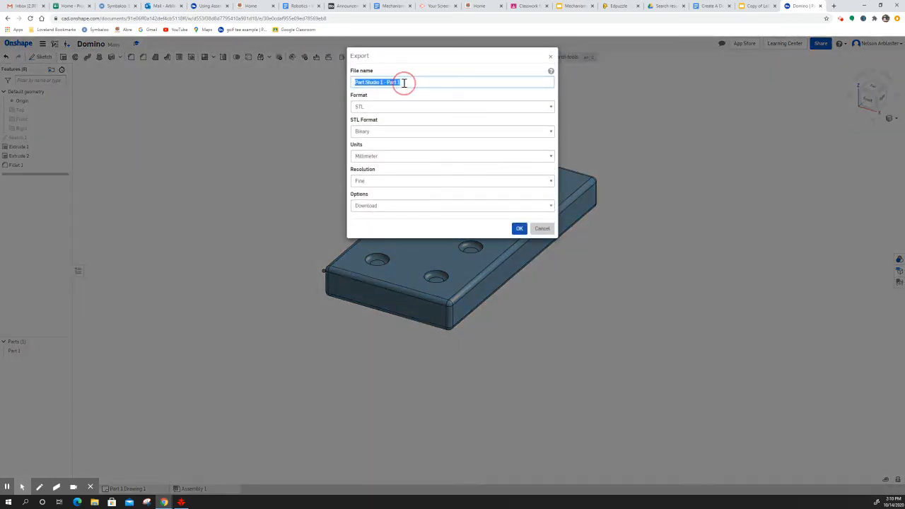
key(Delete)
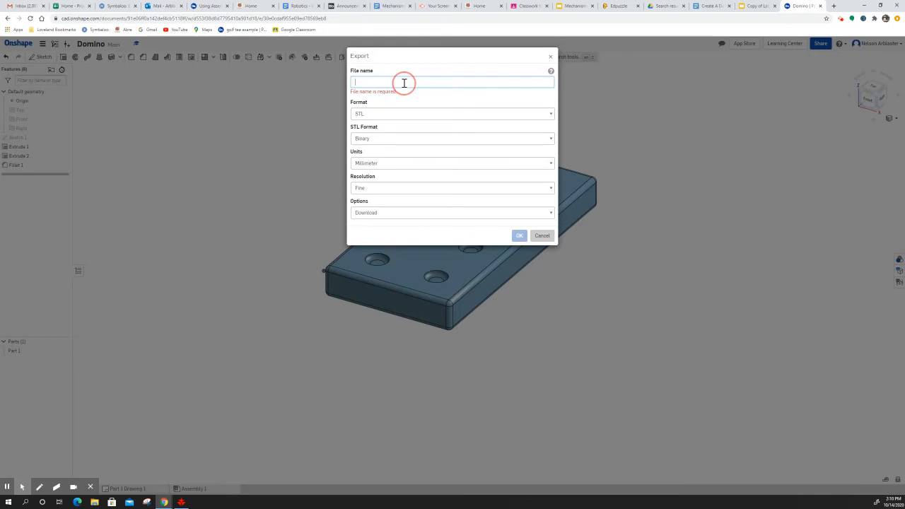
text(Nelson)
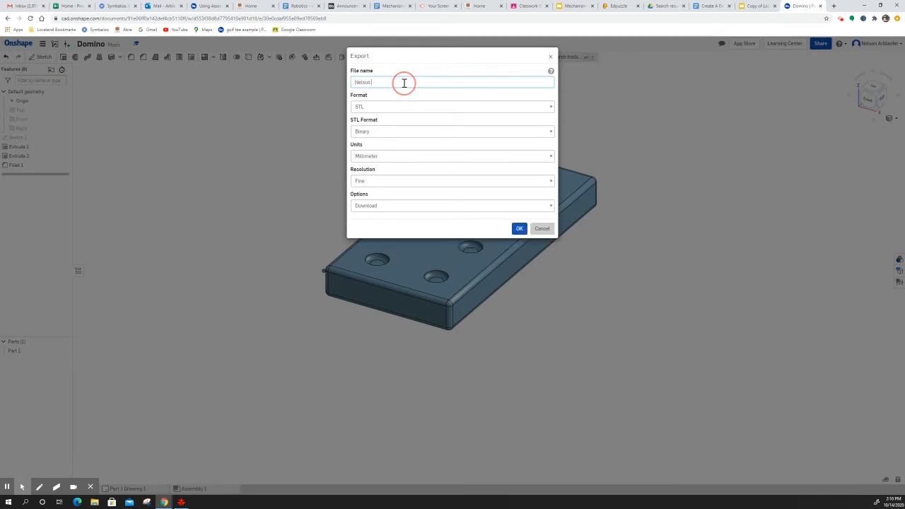
text(Ad)
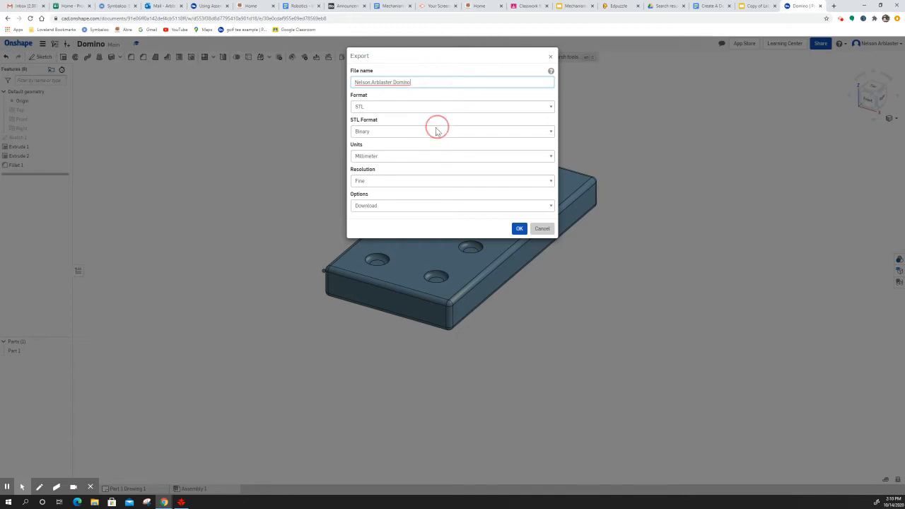
mouse_move(416, 156)
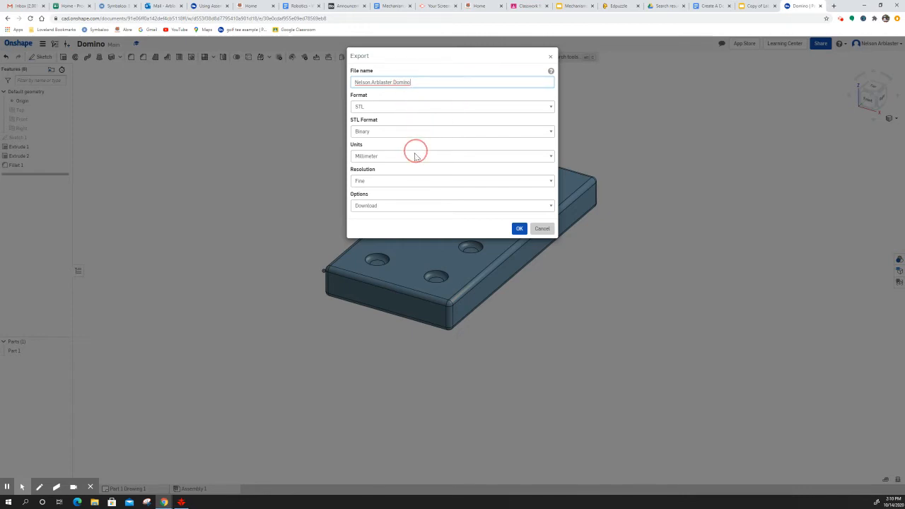
mouse_move(422, 211)
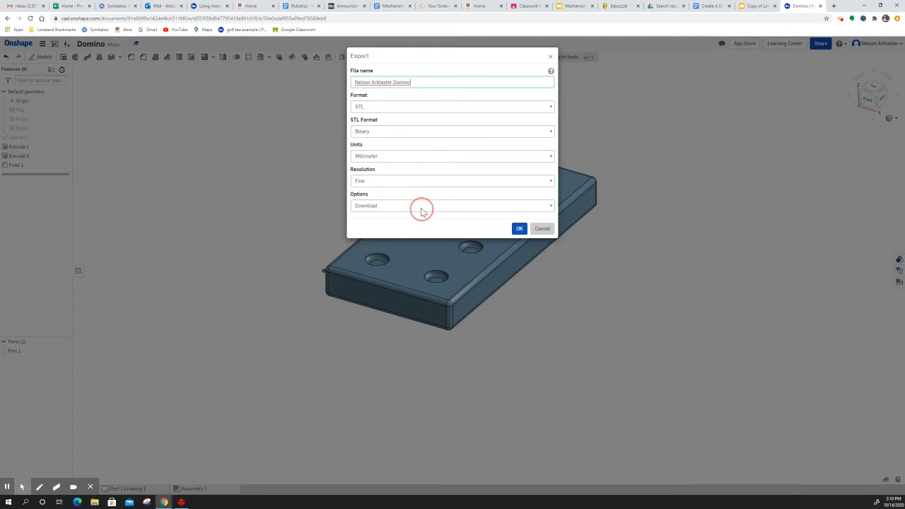
mouse_move(386, 209)
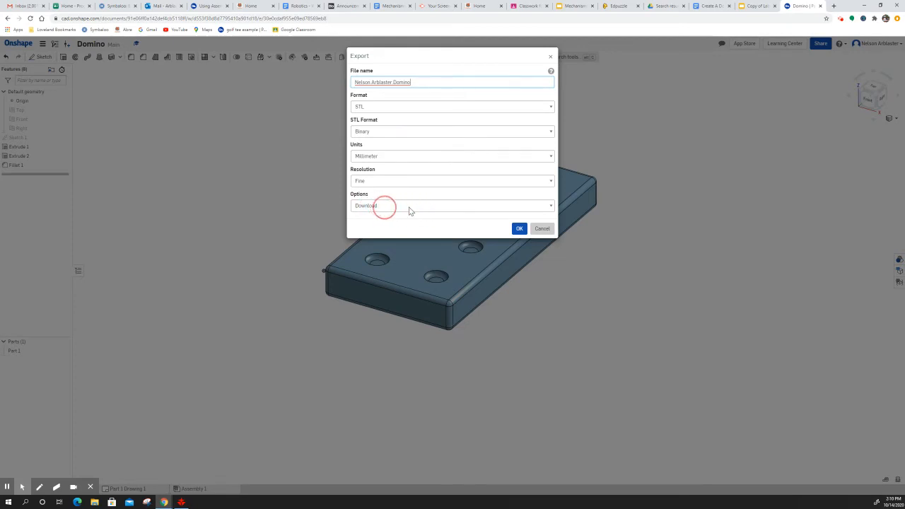
Accept the binary STL, millimetre, fine export and browse drives in Save As.
click(519, 229)
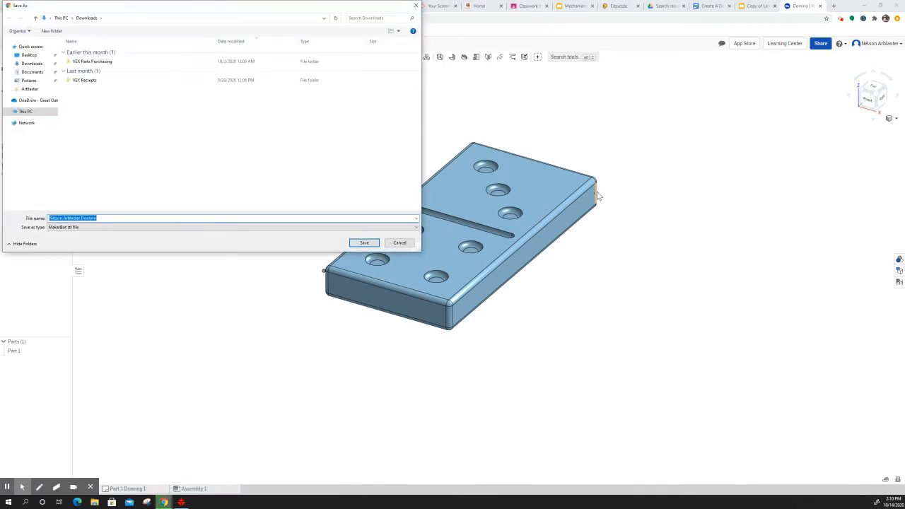
mouse_move(407, 175)
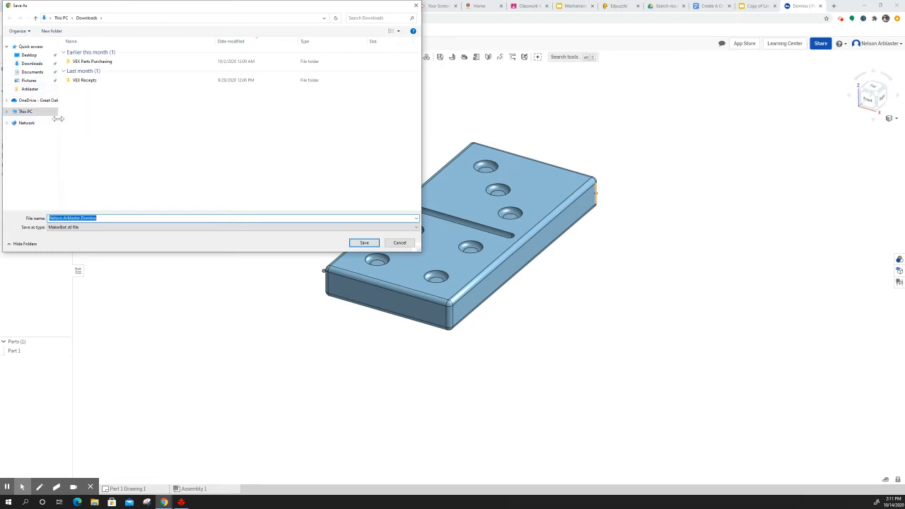
click(9, 111)
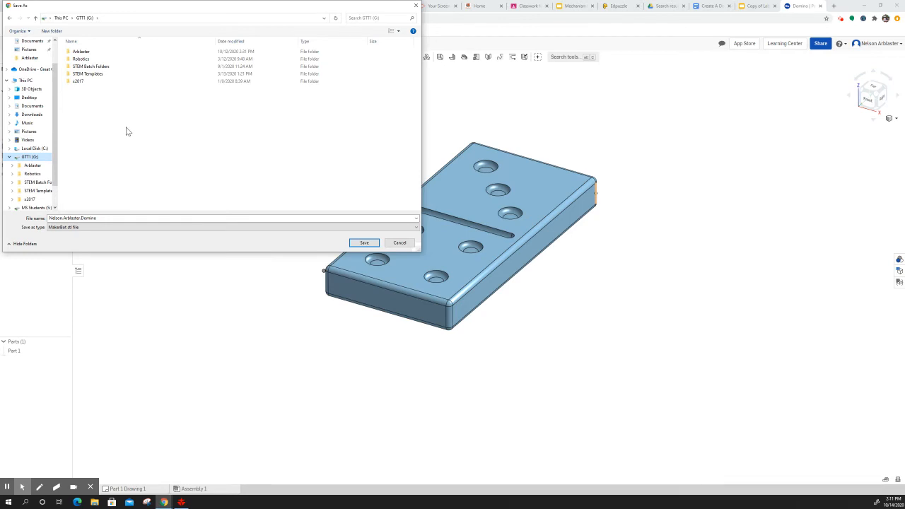
Switch the Save As location from Downloads to the GTT1 (G:) drive.
click(81, 51)
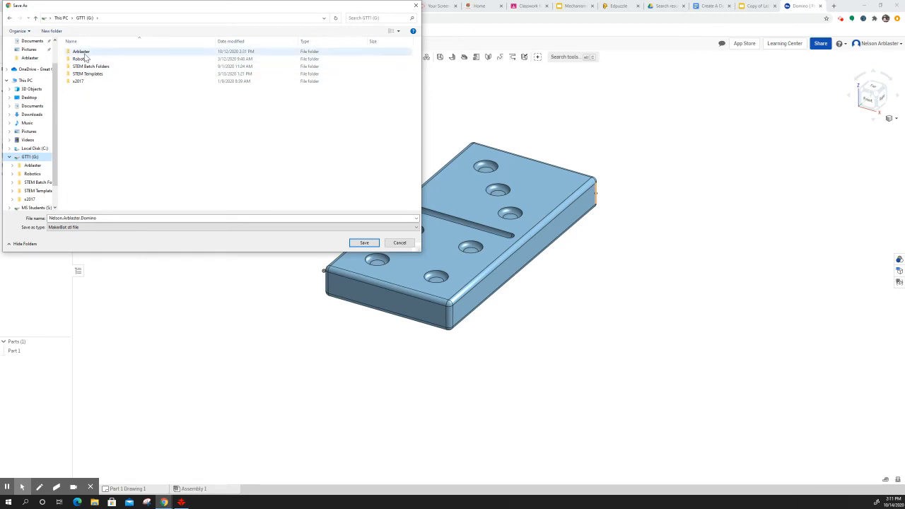
click(91, 65)
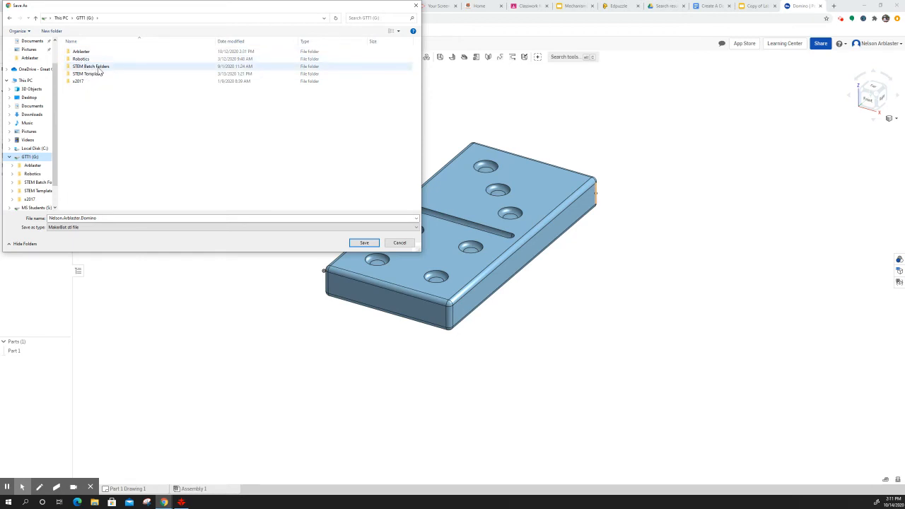
mouse_move(90, 66)
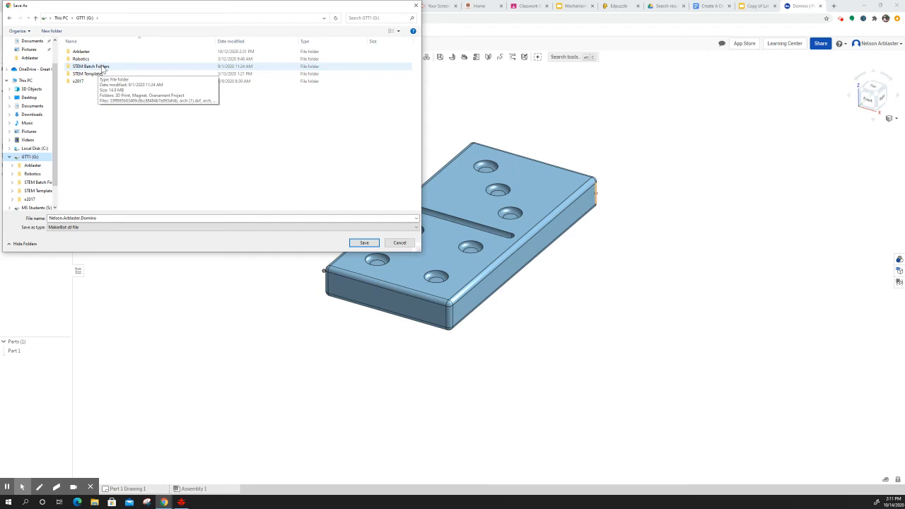
mouse_move(115, 69)
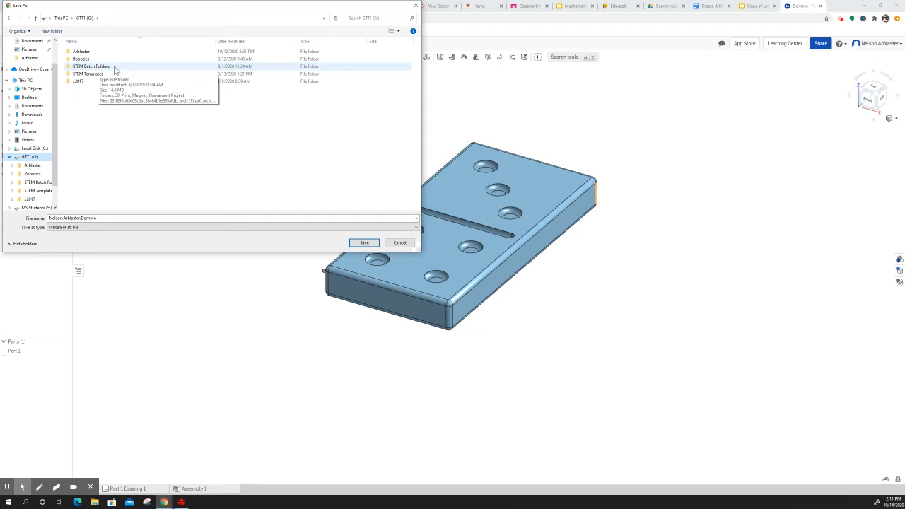
Create a Domino folder inside STEM Batch Folders and open it.
double_click(90, 65)
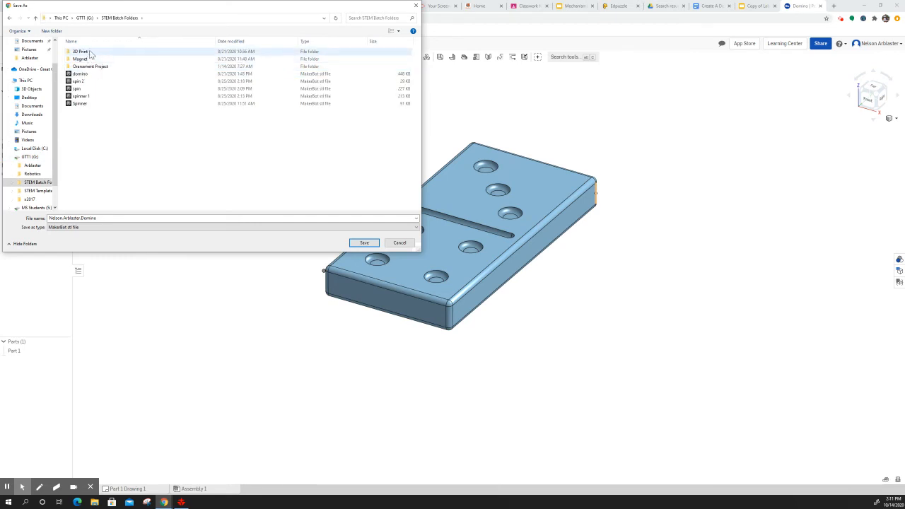
click(90, 65)
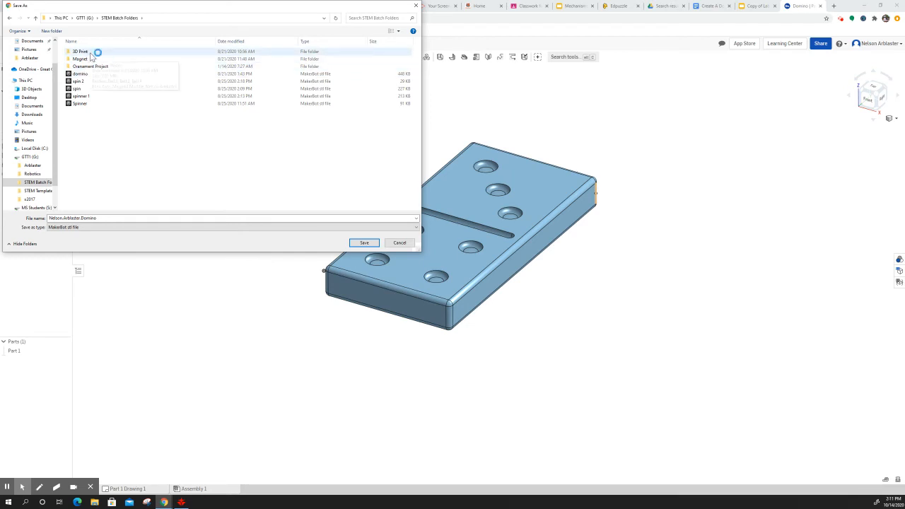
click(90, 65)
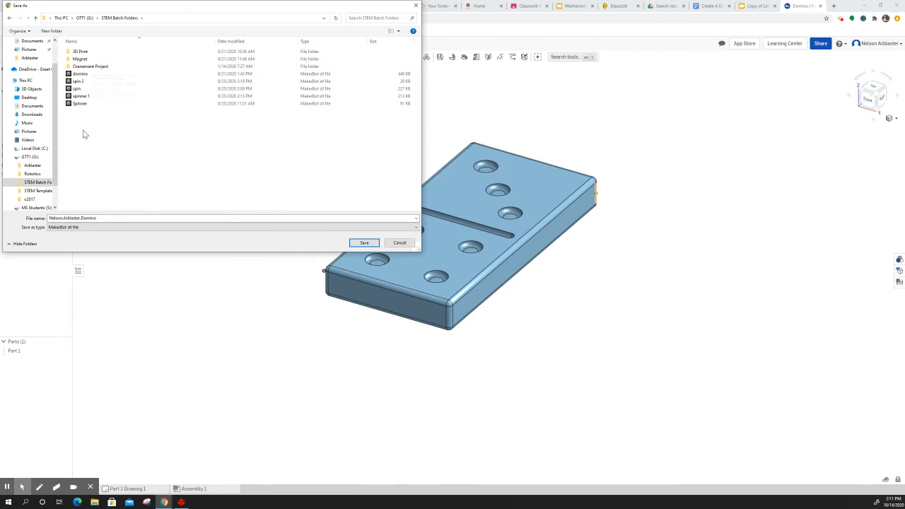
right_click(84, 134)
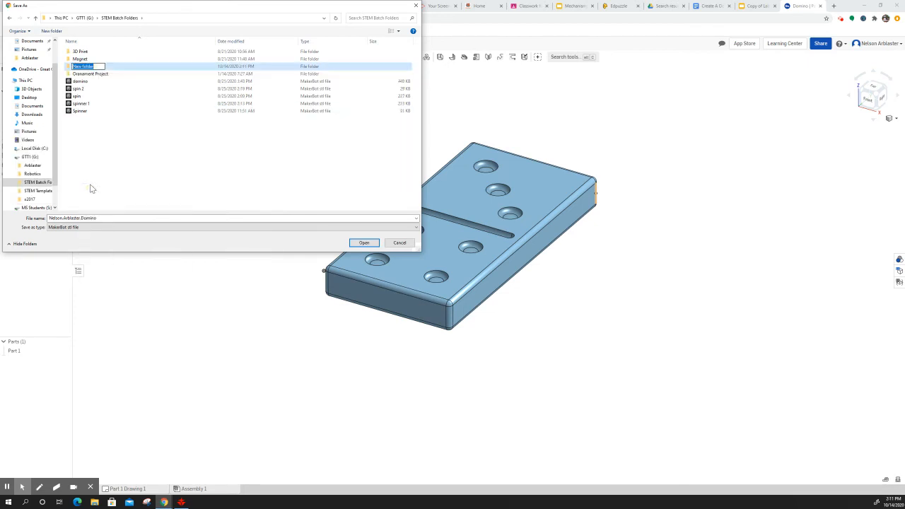
text(Domino)
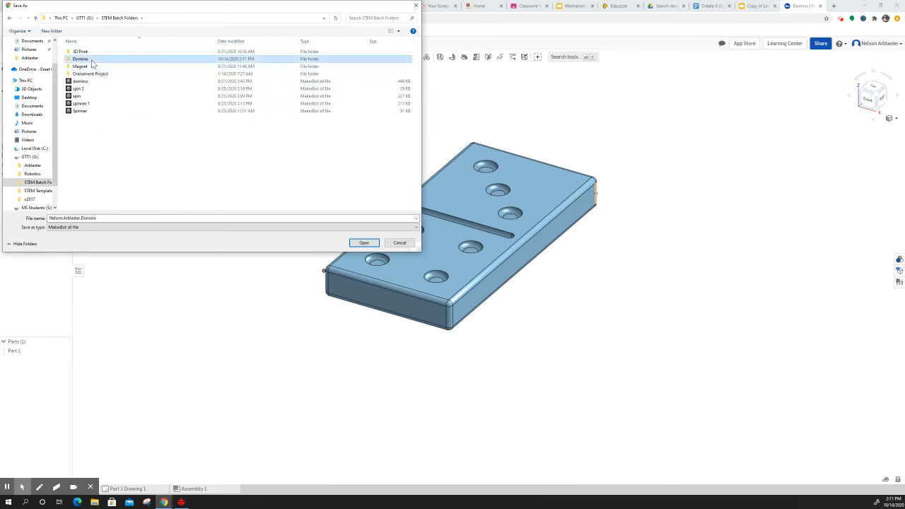
double_click(80, 59)
text(Bell 1)
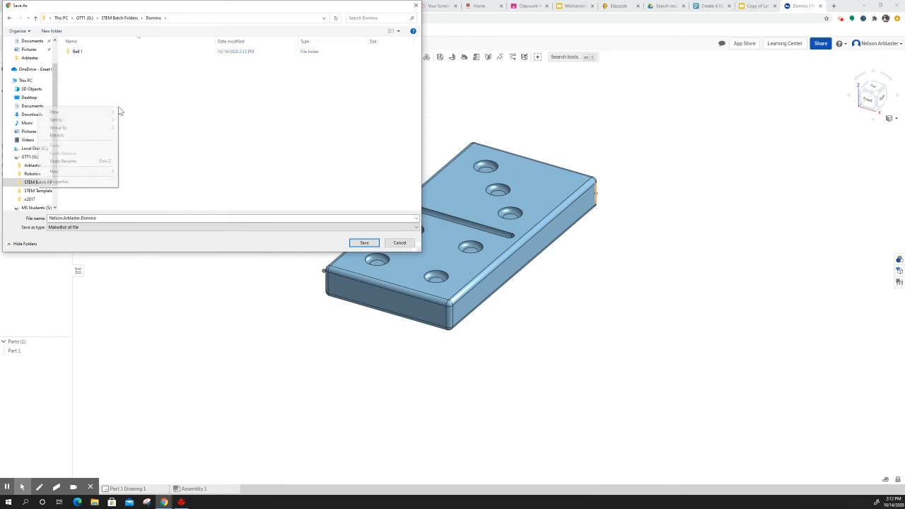
Open Bell 1 and create a 'Batch 1 (4 Files Maximum)' folder inside it.
click(55, 112)
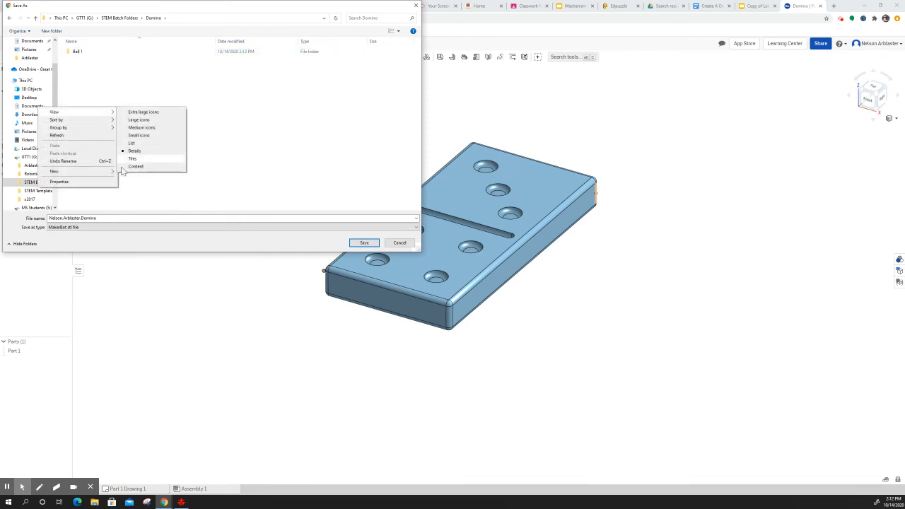
click(54, 171)
text(Bell 7)
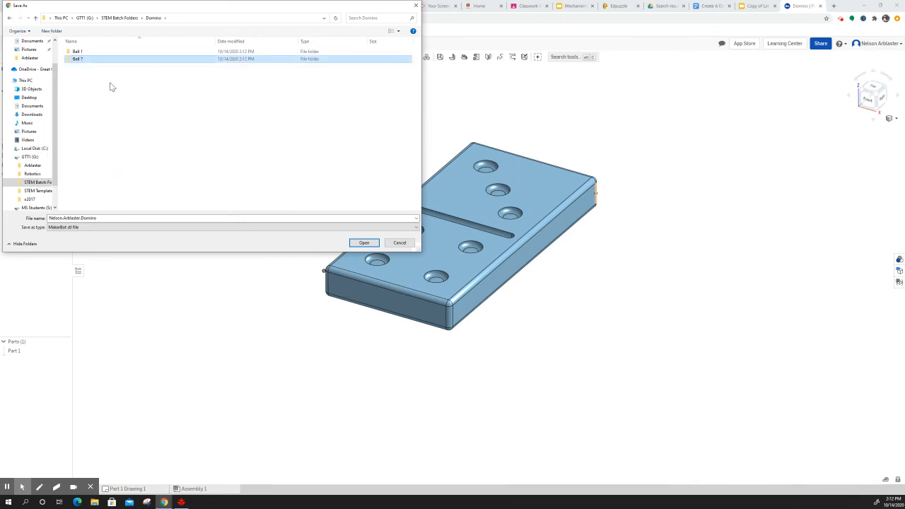
double_click(78, 52)
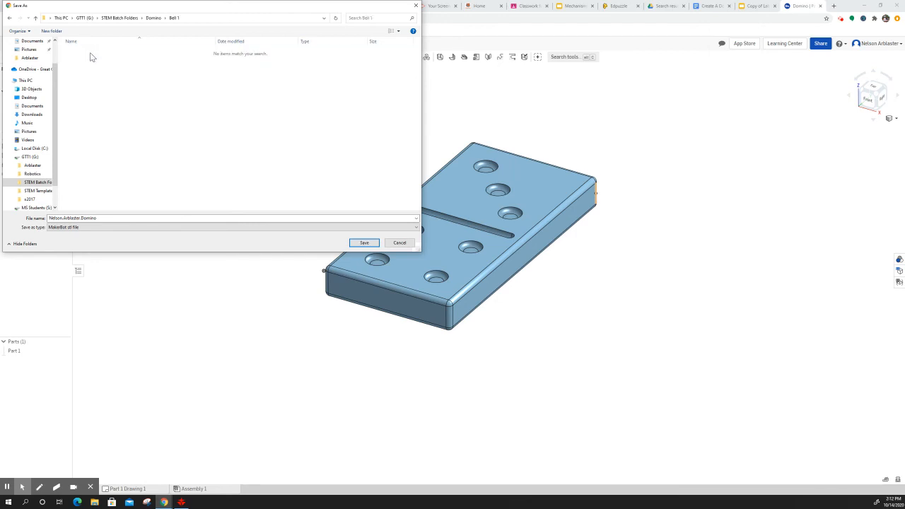
right_click(138, 83)
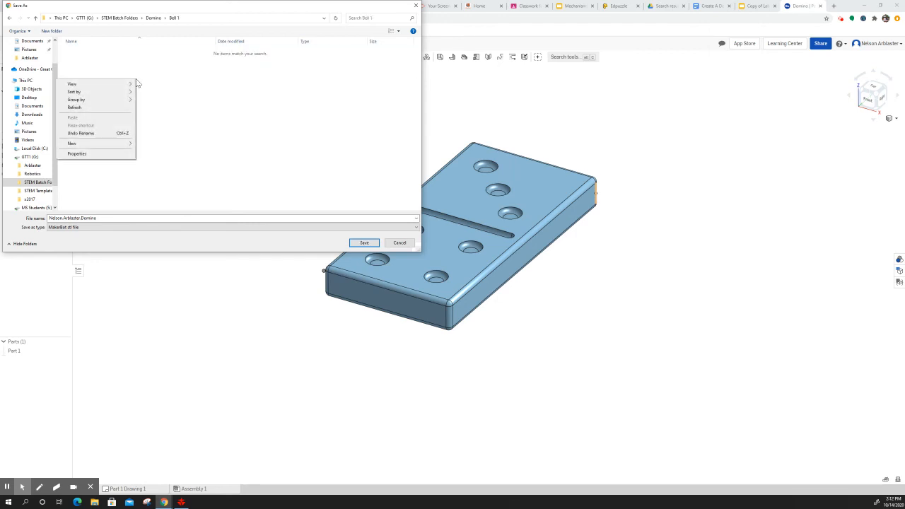
click(72, 142)
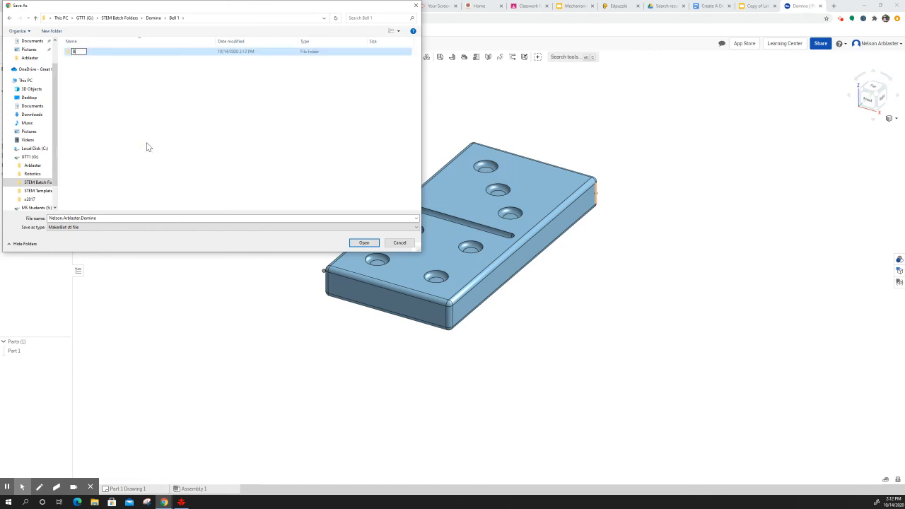
text(Batch 1 (4 Files Maximum)
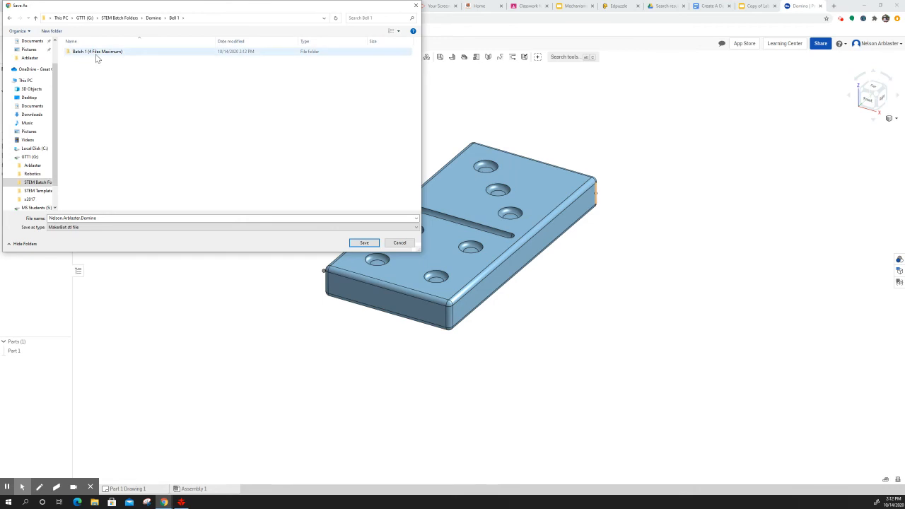
mouse_move(97, 51)
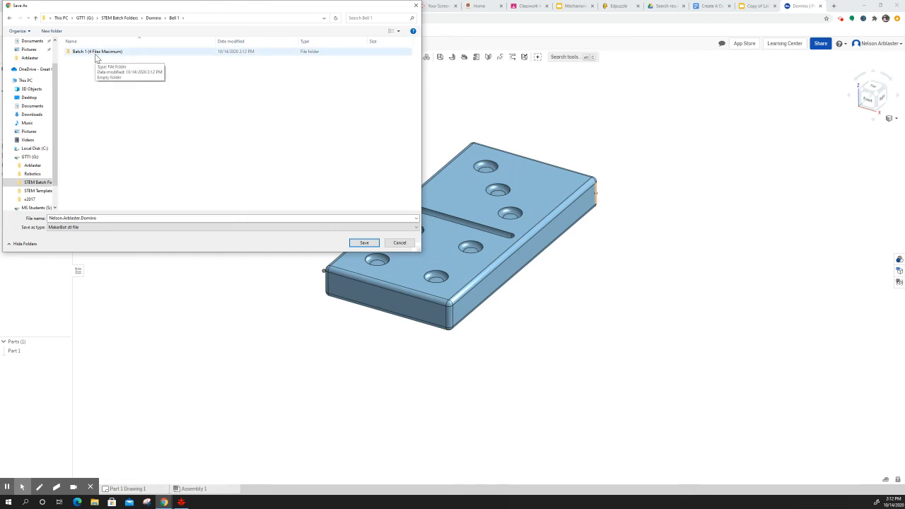
double_click(96, 51)
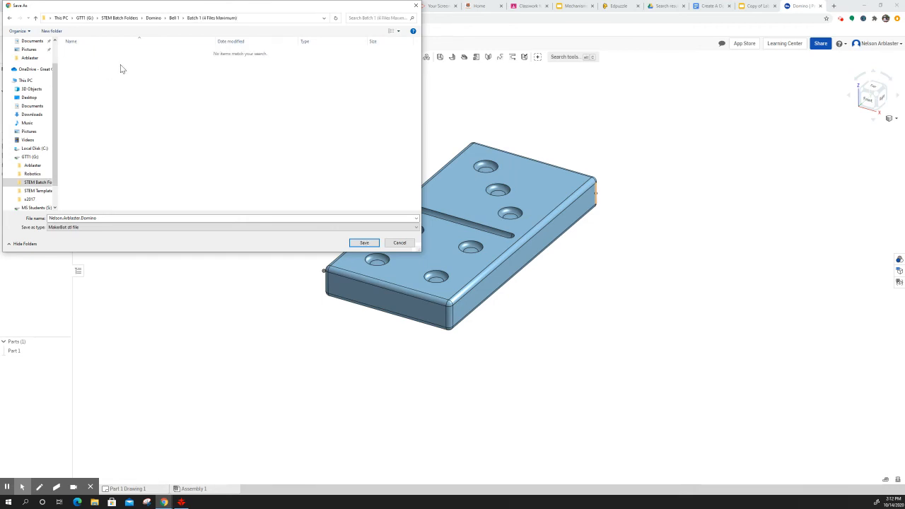
mouse_move(140, 115)
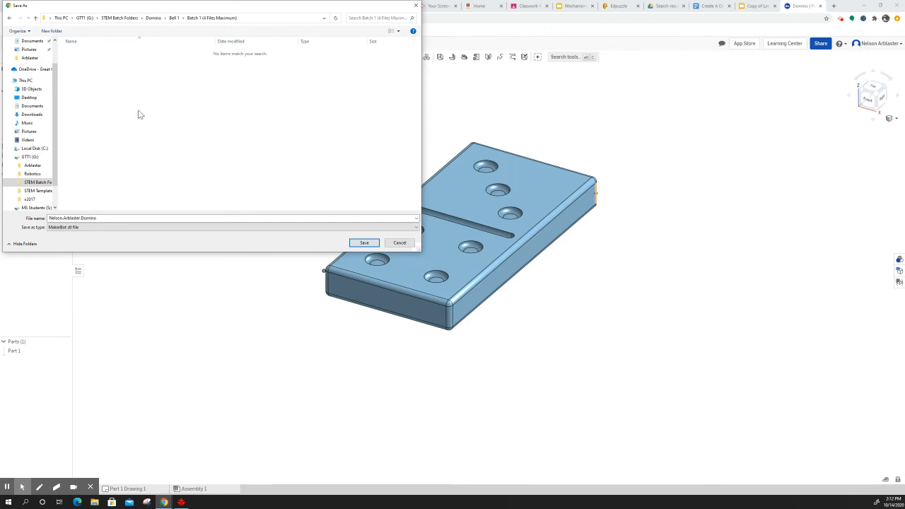
mouse_move(137, 125)
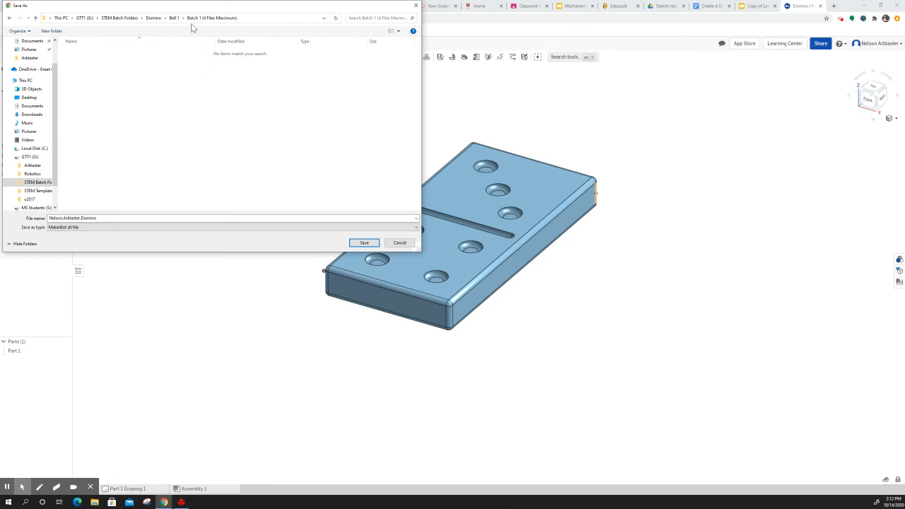
click(174, 17)
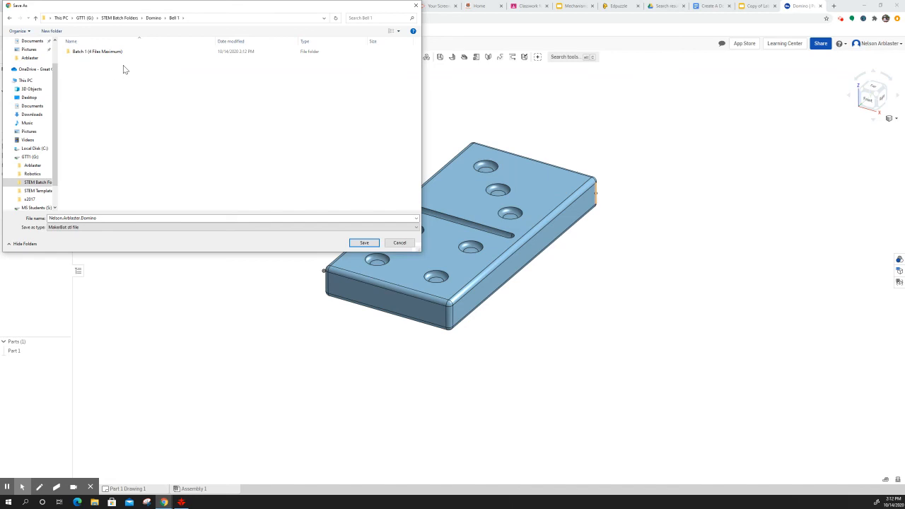
mouse_move(97, 74)
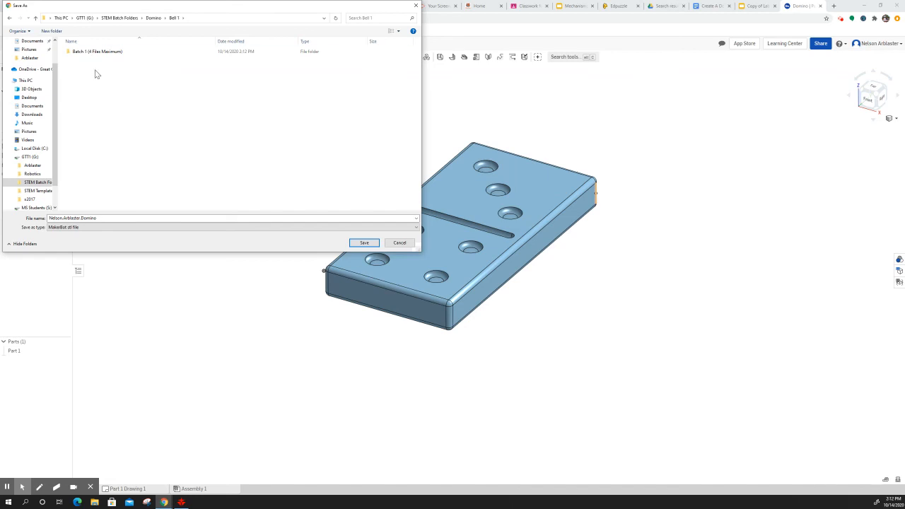
mouse_move(98, 87)
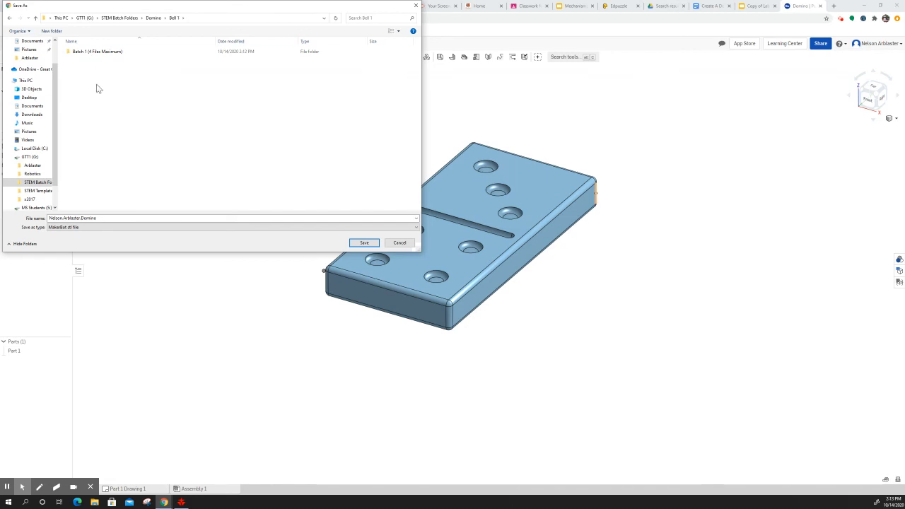
mouse_move(164, 153)
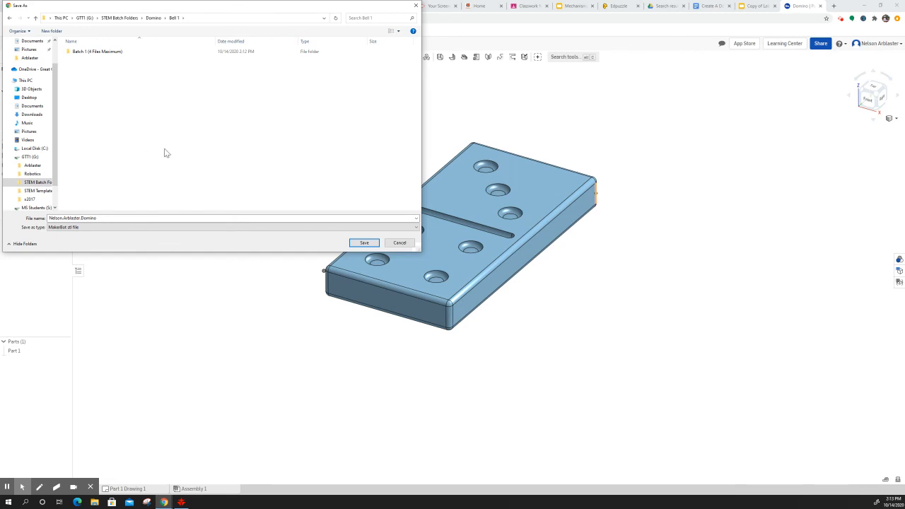